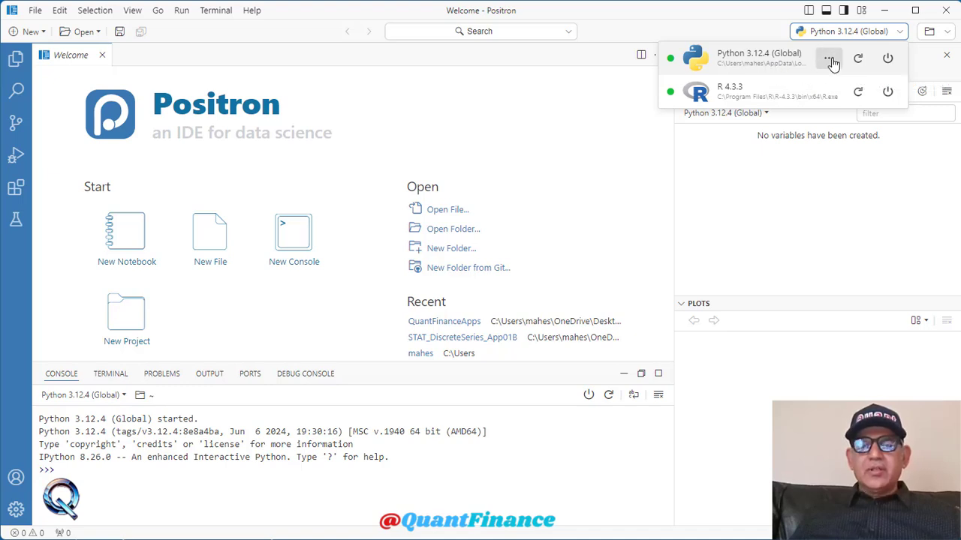
Step: List all interpreters, revealing Python 3.8.10 beside Python 3.12.4 and R 4.3.3
click(829, 58)
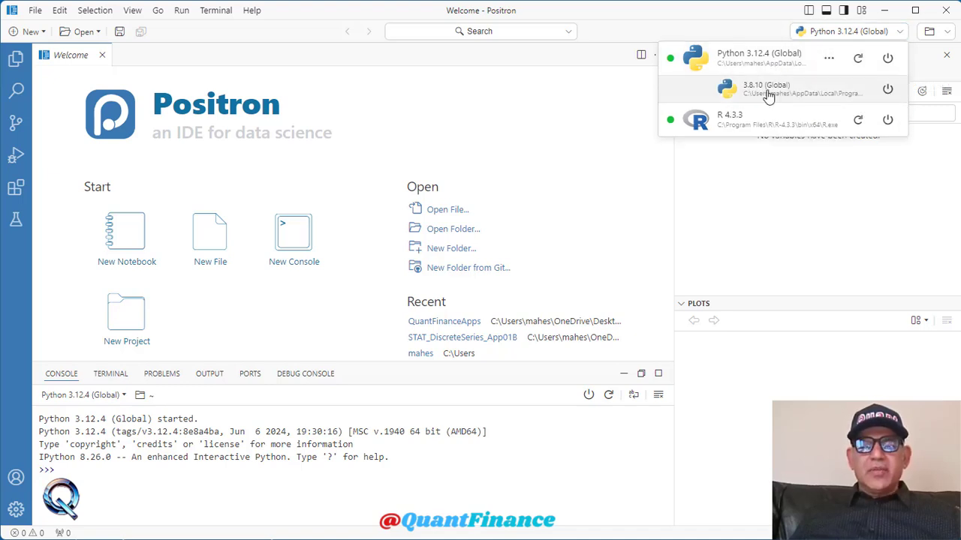
mouse_move(766, 90)
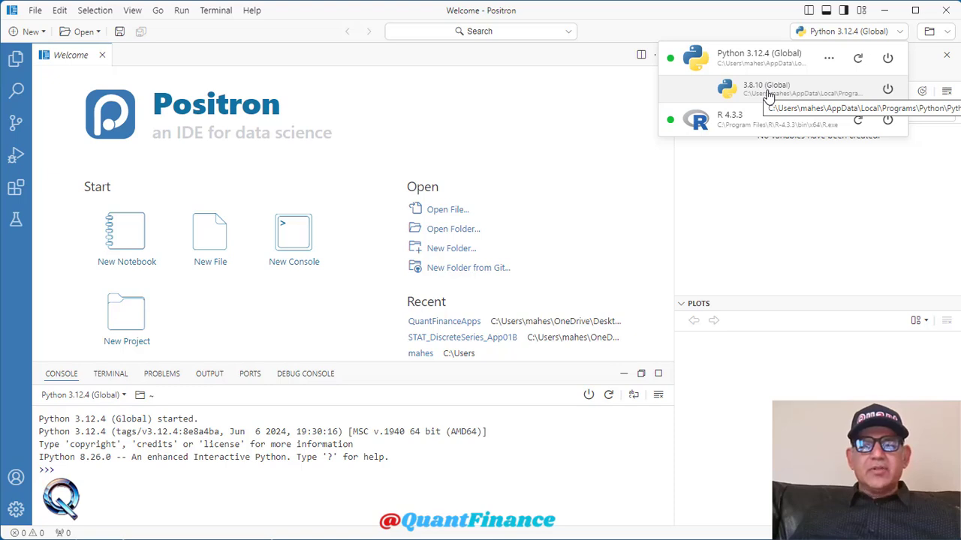
mouse_move(743, 96)
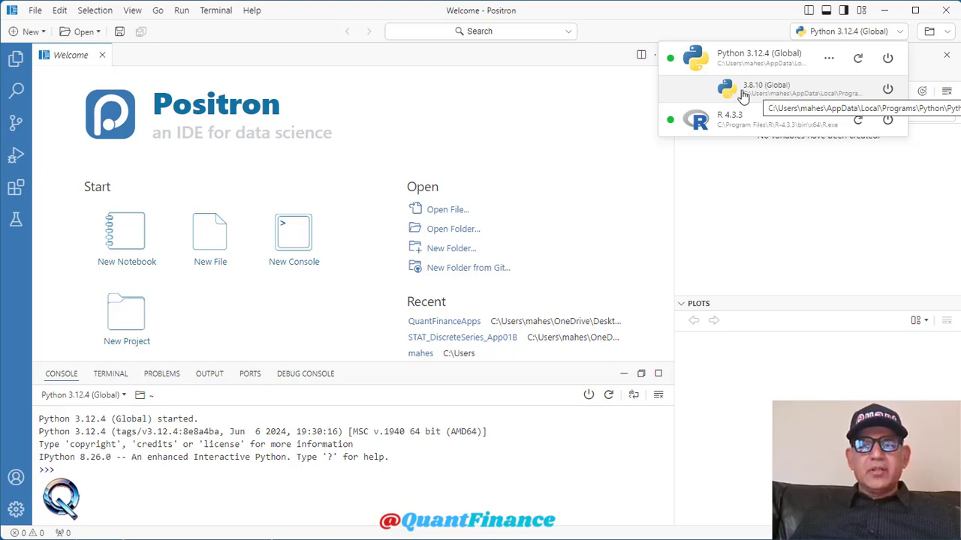
mouse_move(762, 62)
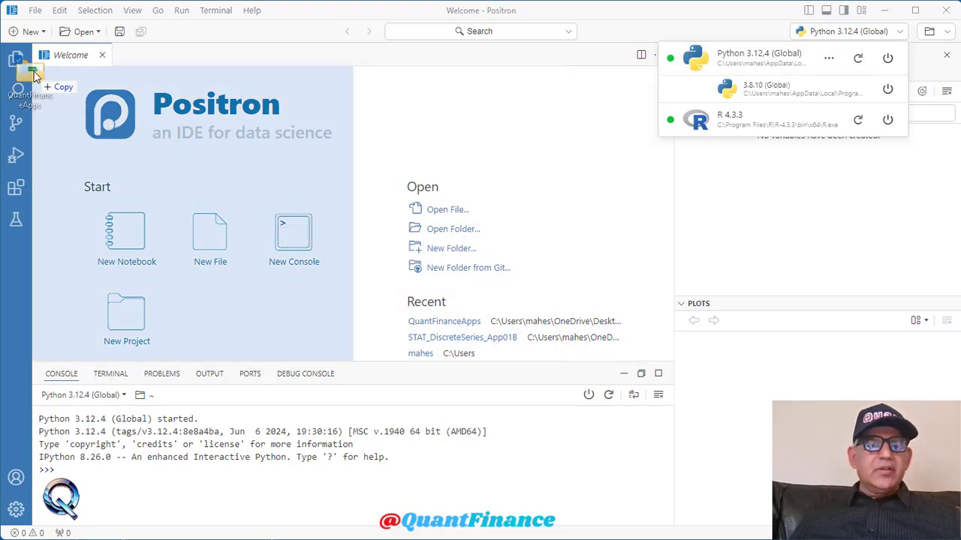
Step: Show the QuantFinanceApps project files in the Explorer to reach app.py
click(17, 58)
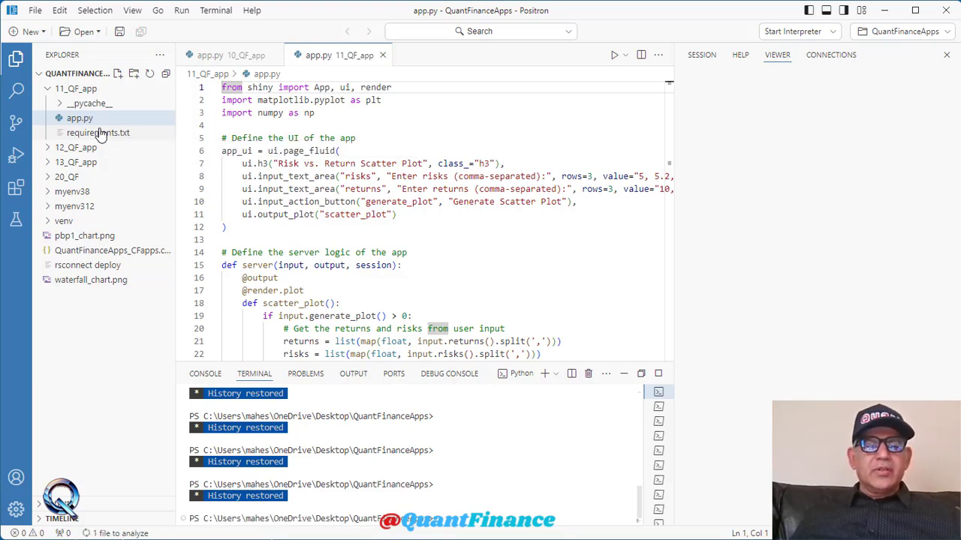
mouse_move(79, 117)
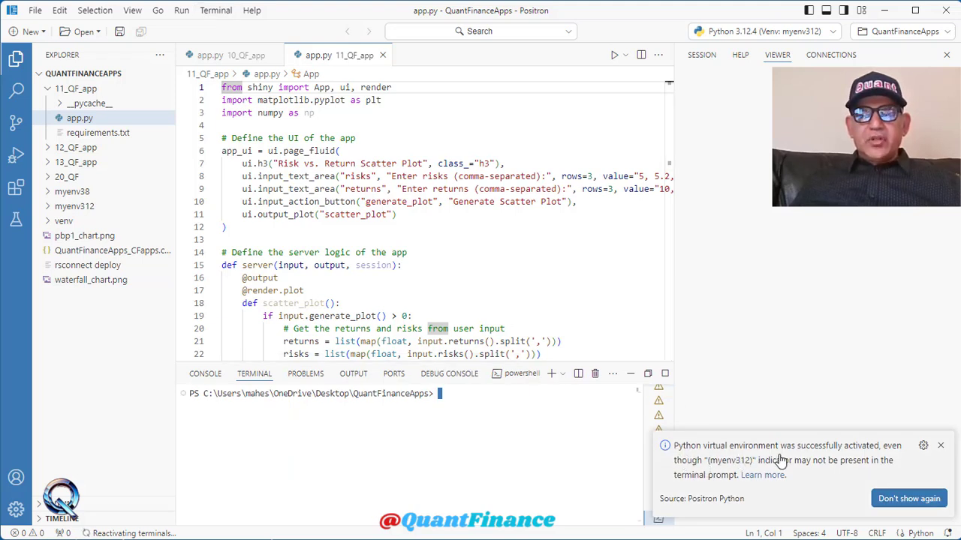
mouse_move(913, 462)
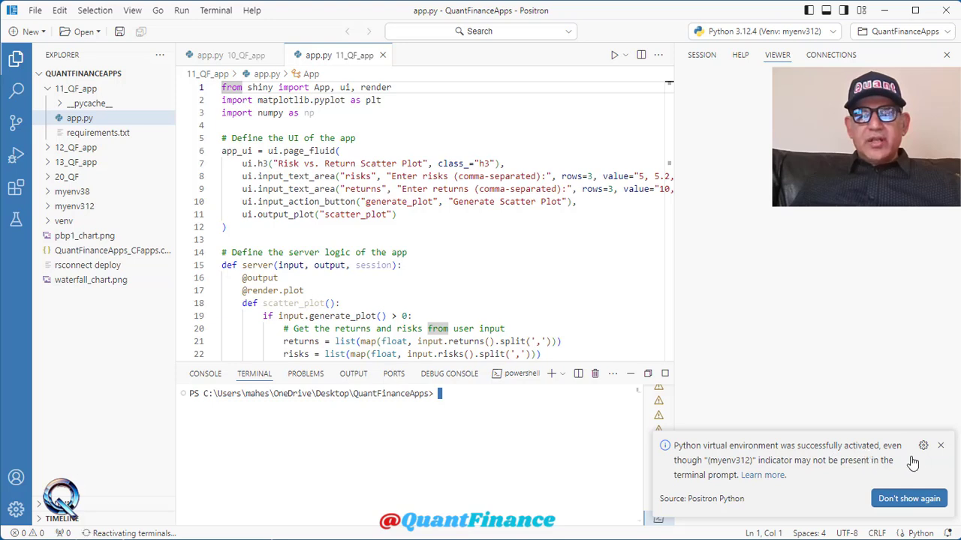
mouse_move(687, 472)
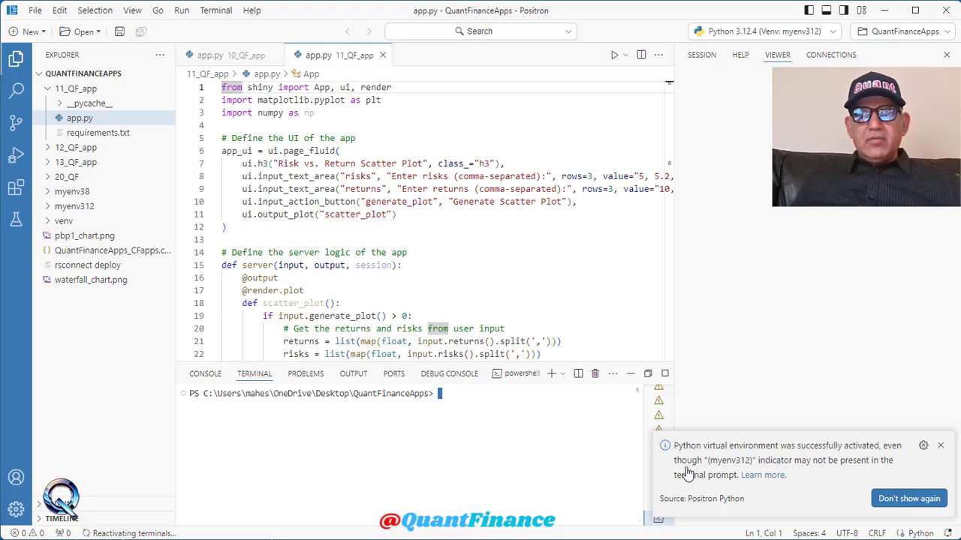
mouse_move(744, 473)
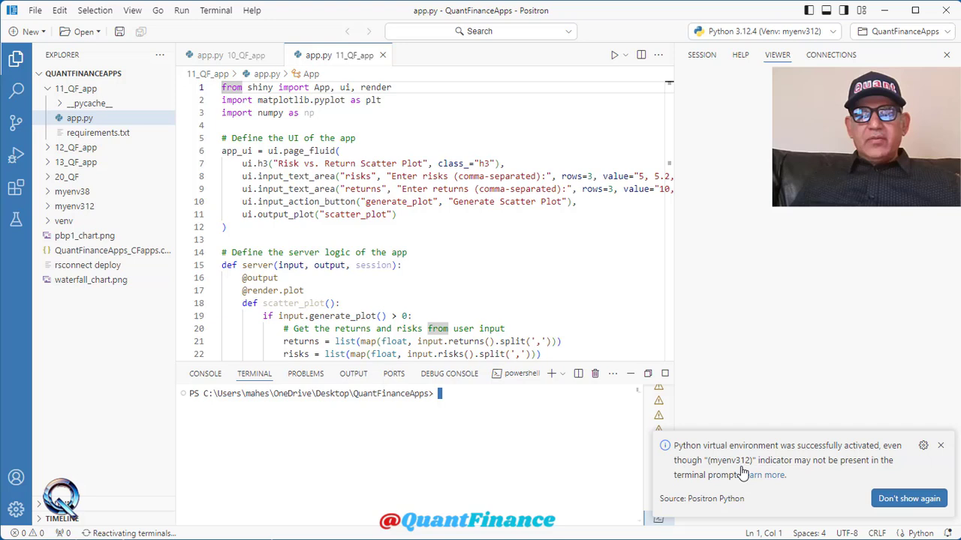
mouse_move(820, 478)
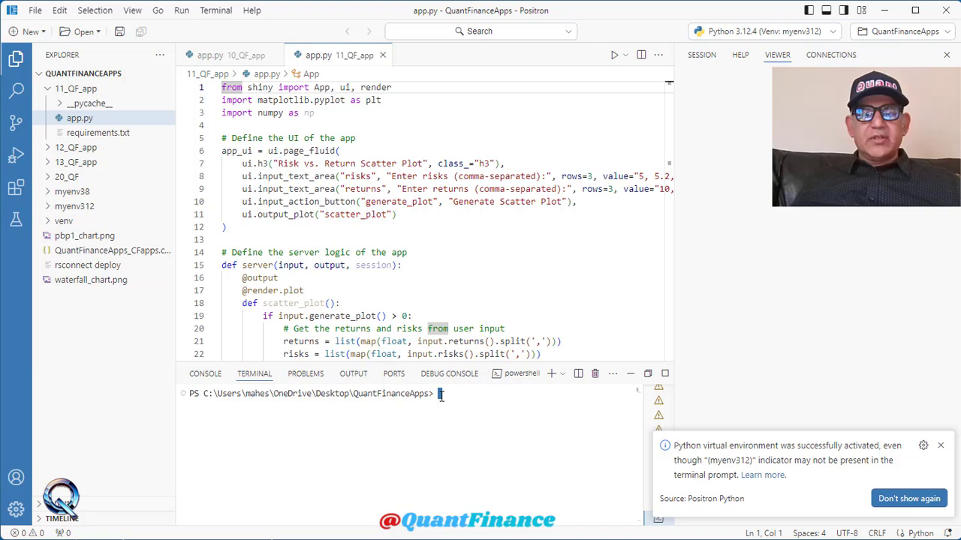
Step: Close the 'virtual environment successfully activated' notification
click(940, 445)
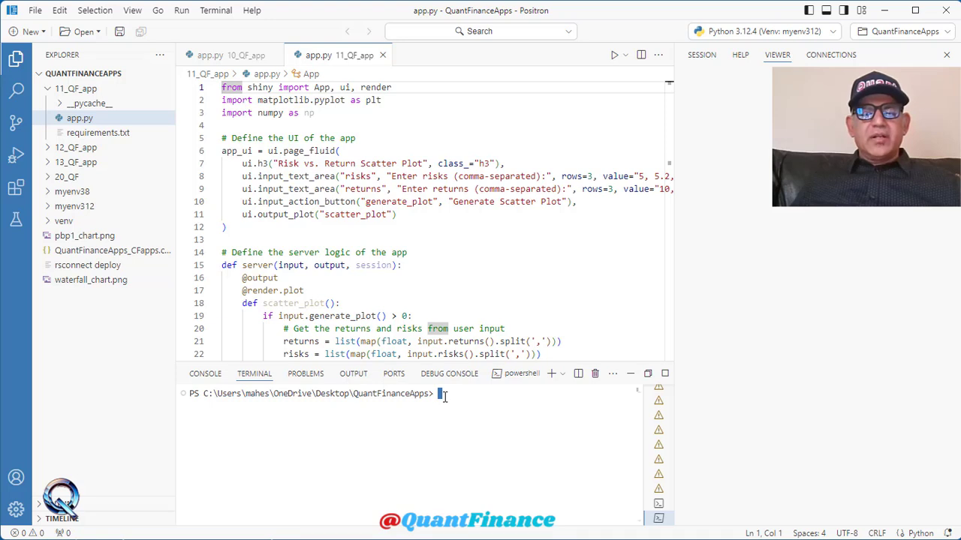
mouse_move(451, 410)
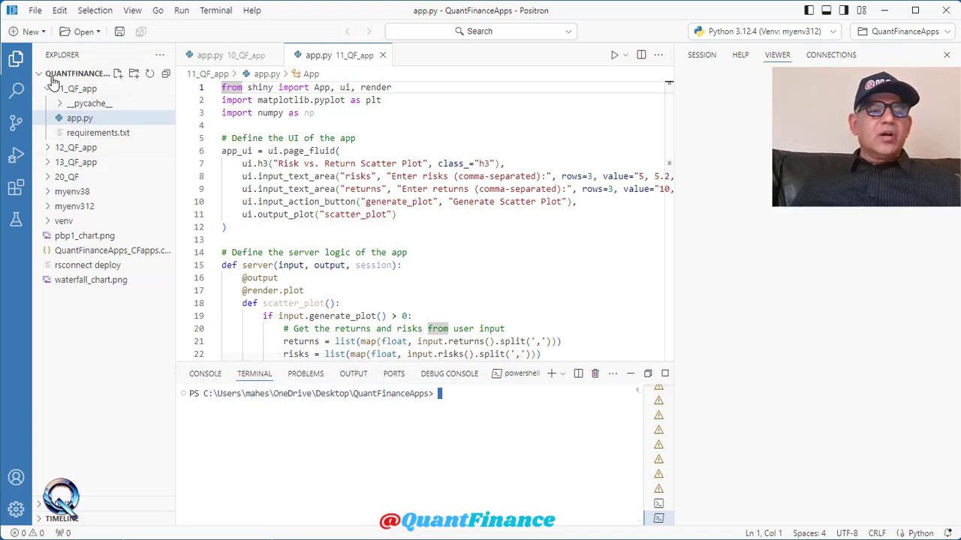
mouse_move(97, 85)
text(env_3.12\Scripts\activate)
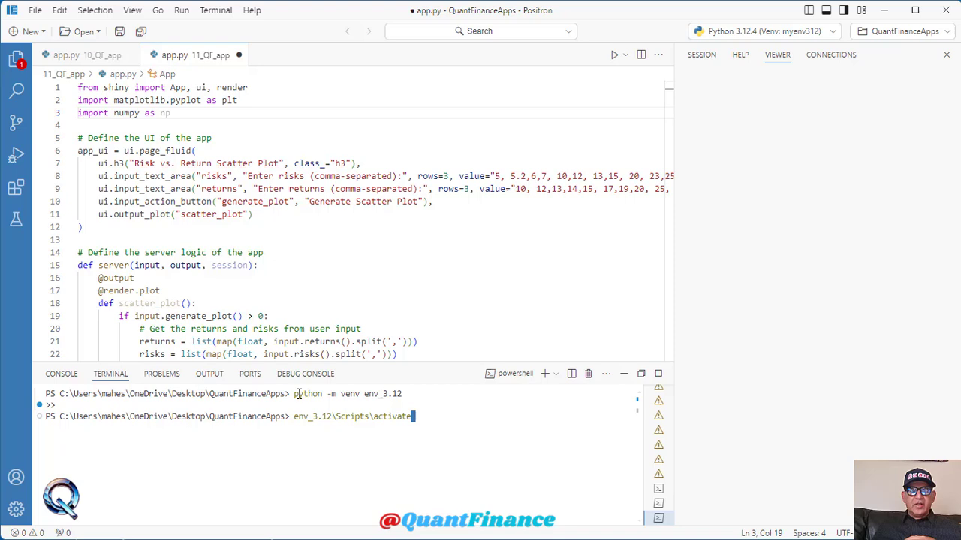
Step: Run env_3.12\Scripts\activate in the terminal and return to the project files list
double_click(347, 393)
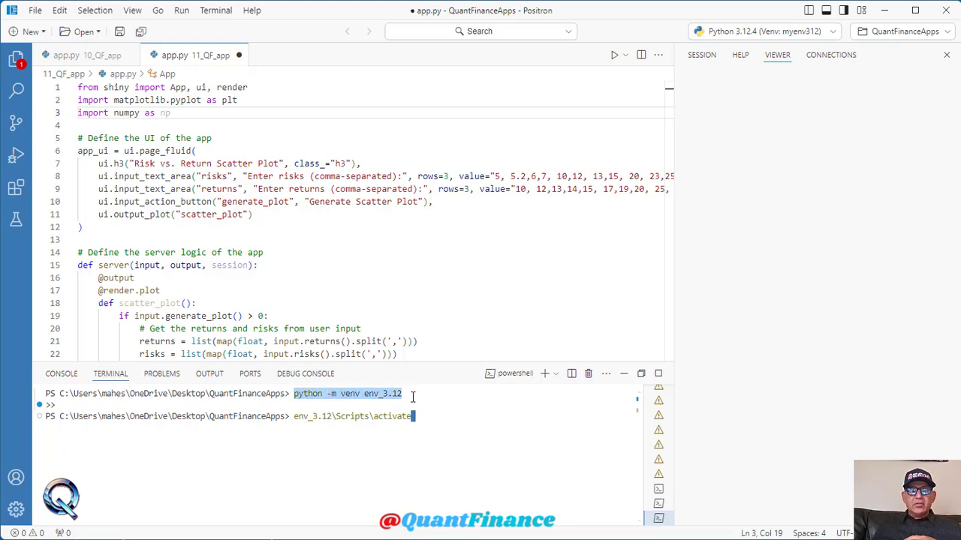
mouse_move(321, 405)
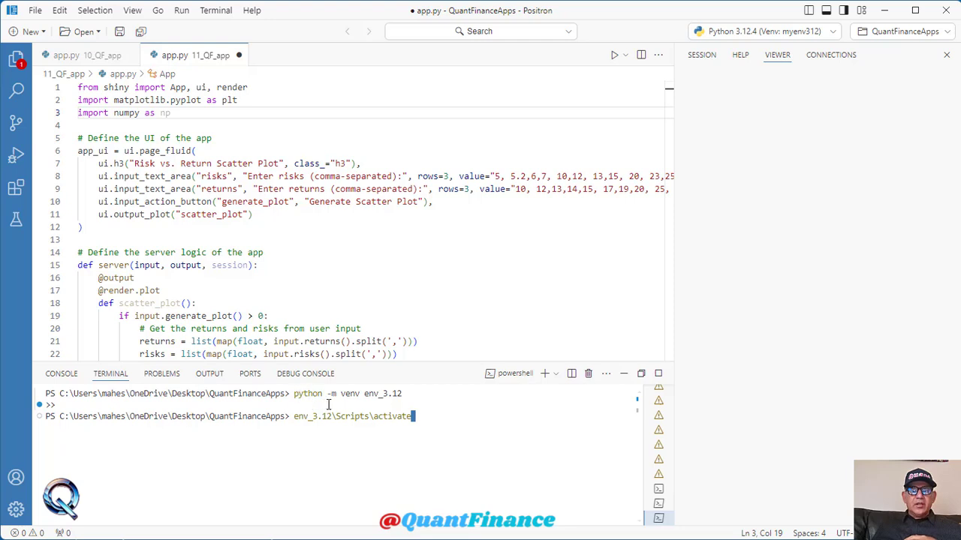
mouse_move(364, 406)
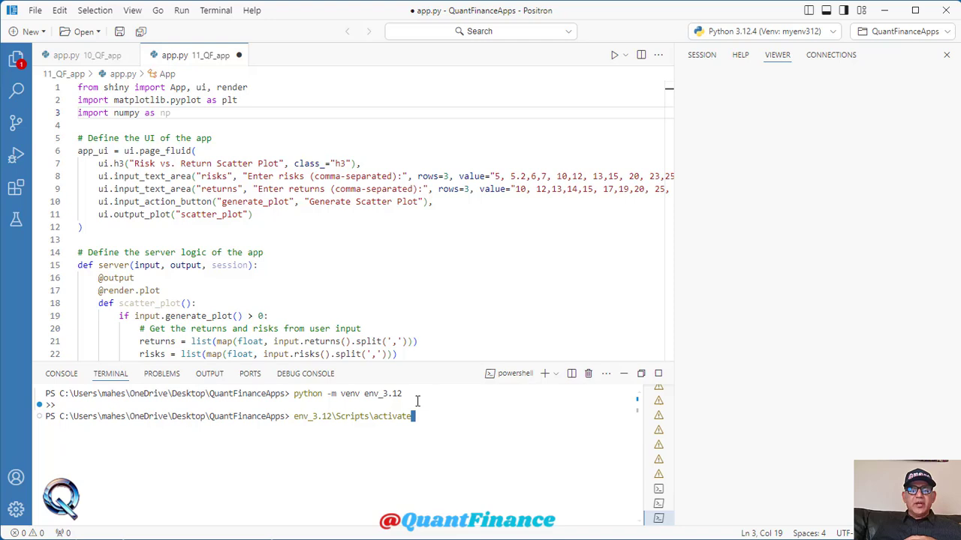
mouse_move(111, 374)
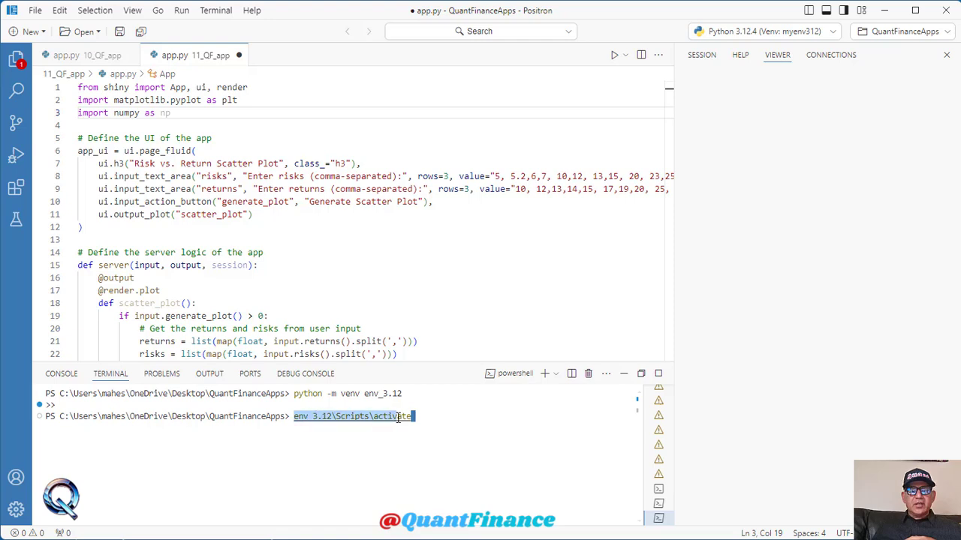
key(Return)
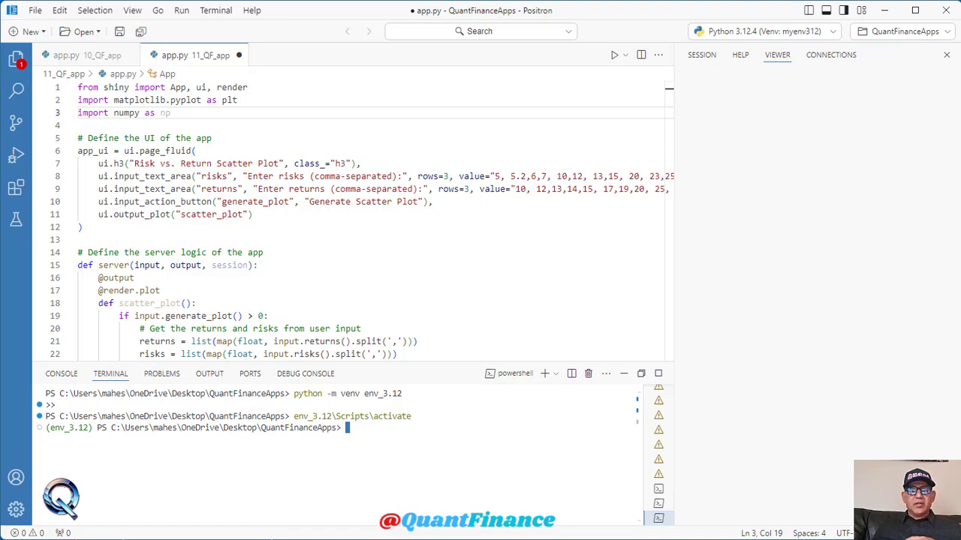
click(35, 9)
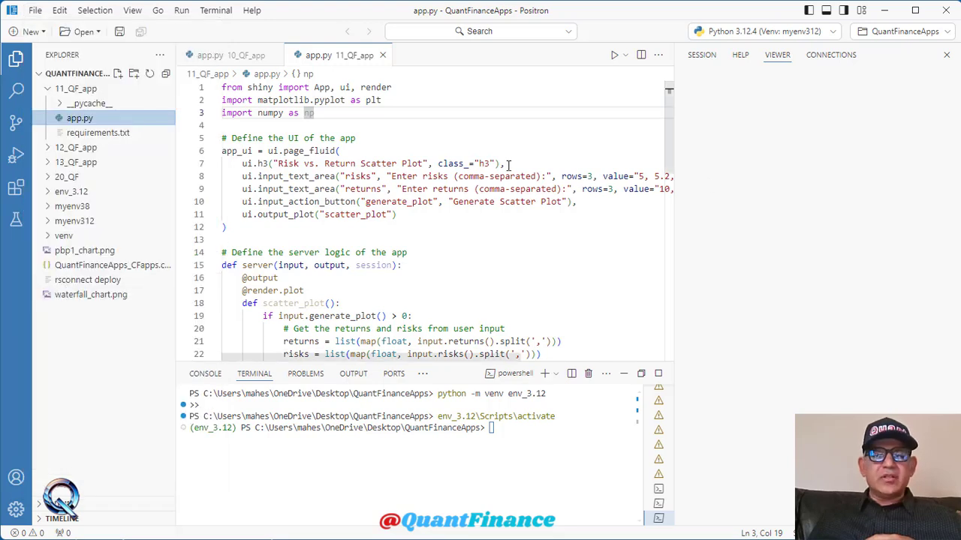
mouse_move(614, 54)
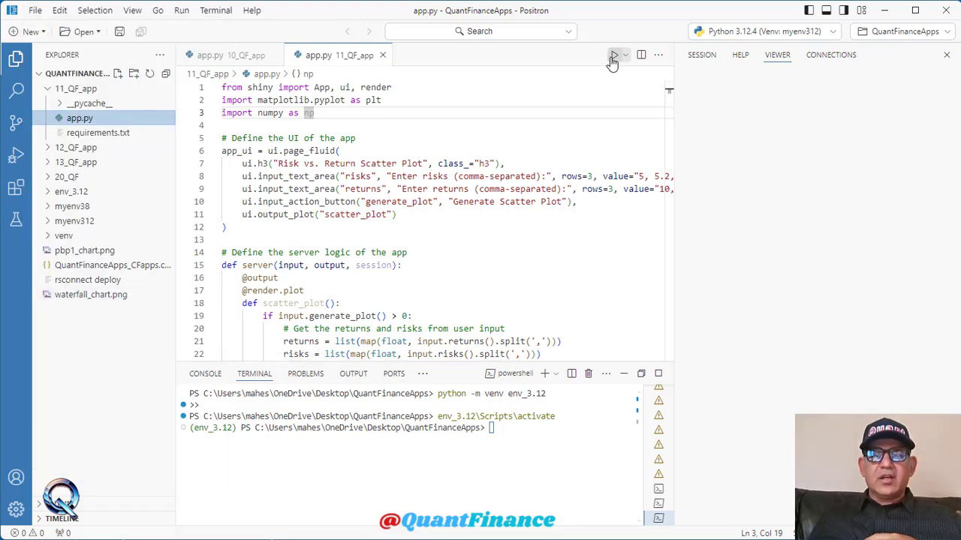
Step: Run the Shiny app from app.py so it serves in the browser
click(613, 54)
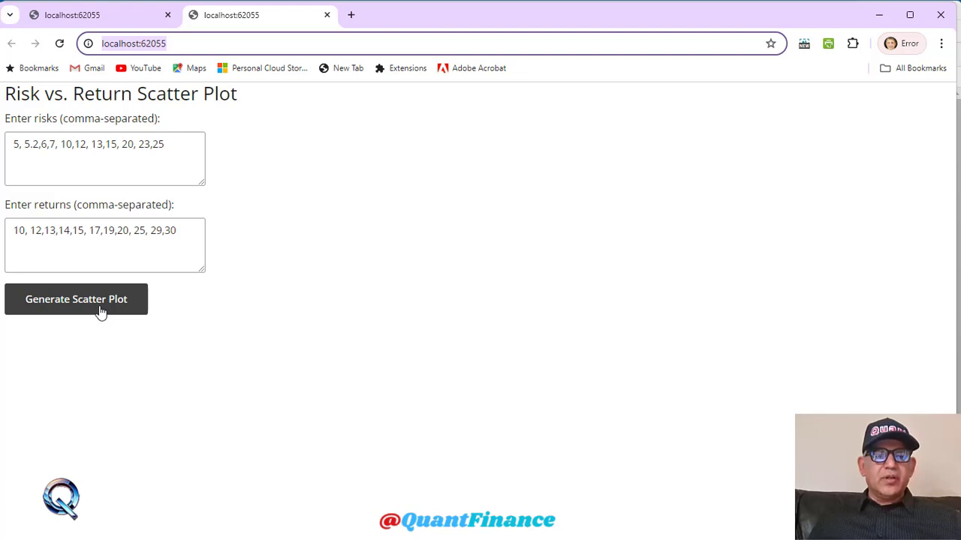
mouse_move(63, 334)
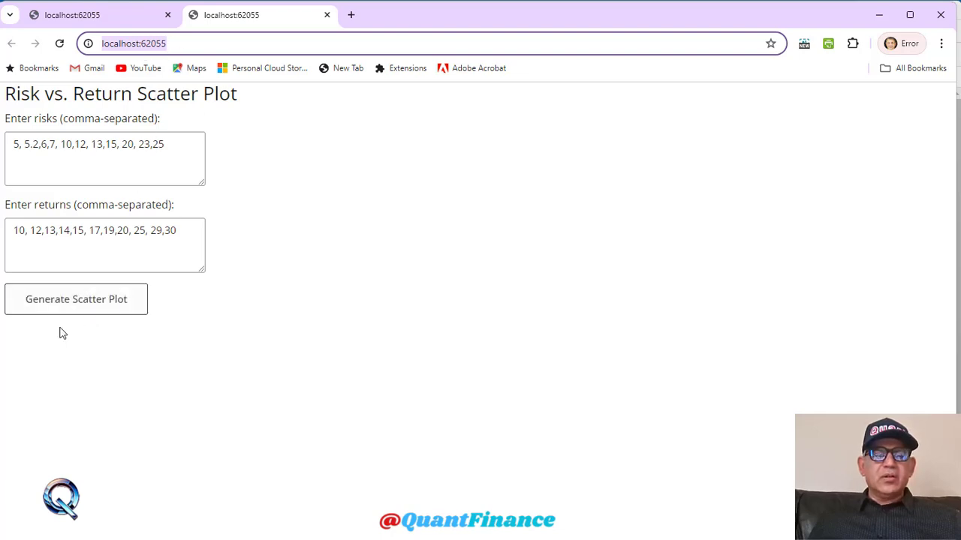
mouse_move(75, 299)
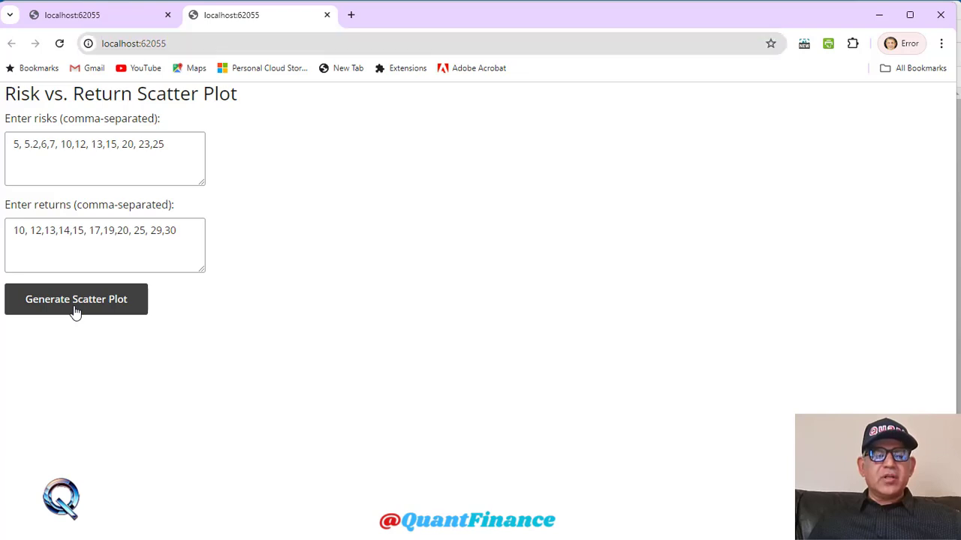
Step: Generate the Risk vs. Return scatter plot from the default risk and return values
click(75, 299)
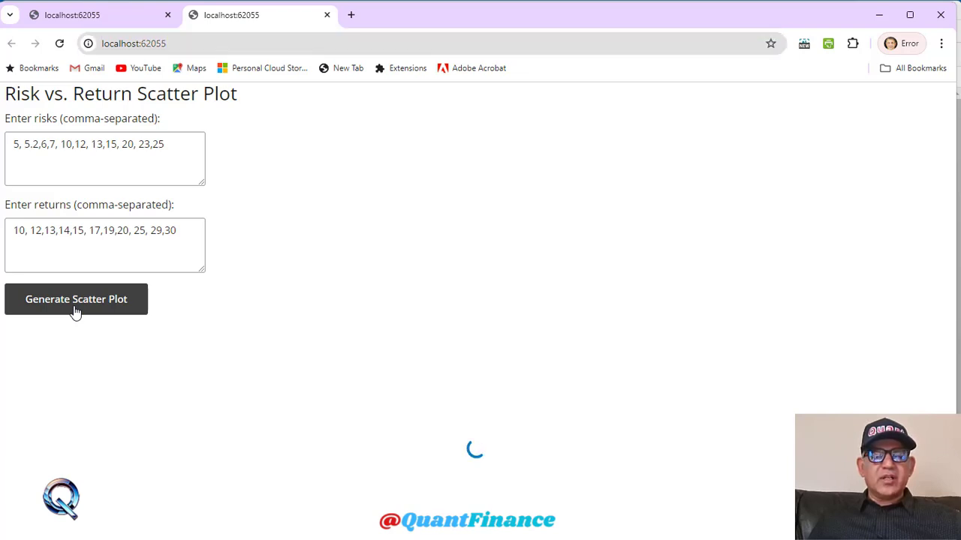
click(75, 299)
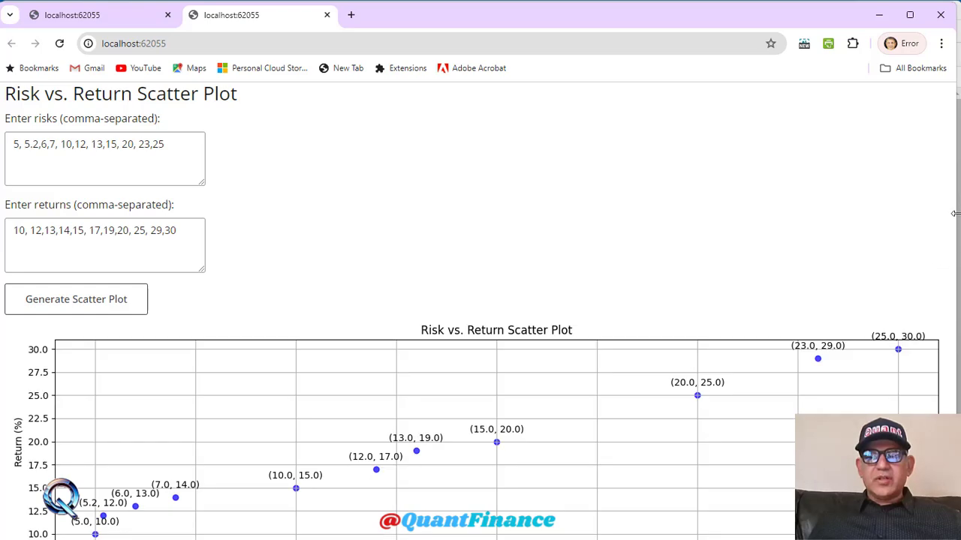
mouse_move(862, 255)
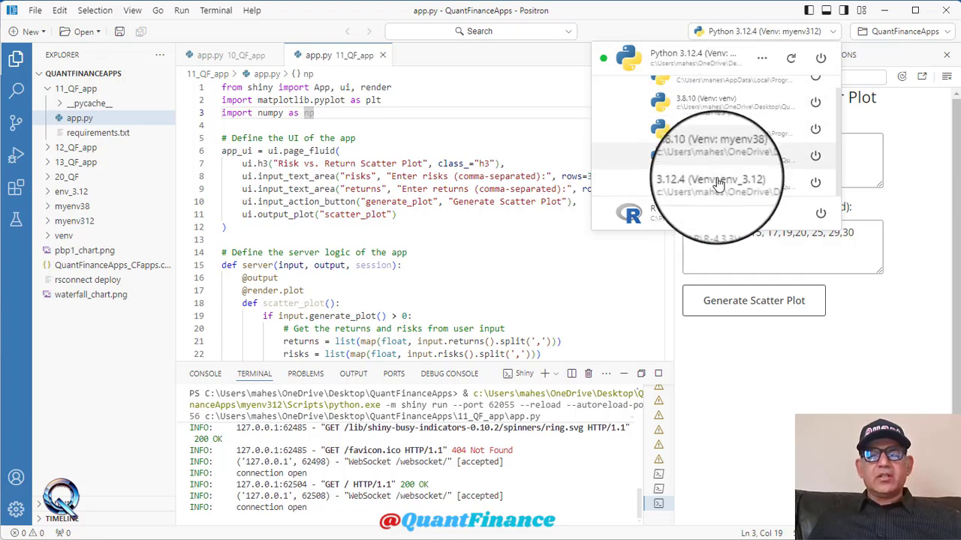
Step: Scroll through the interpreter list showing env_3.12, myenv38, venv, global Pythons and R 4.3.3
scroll(up, 3)
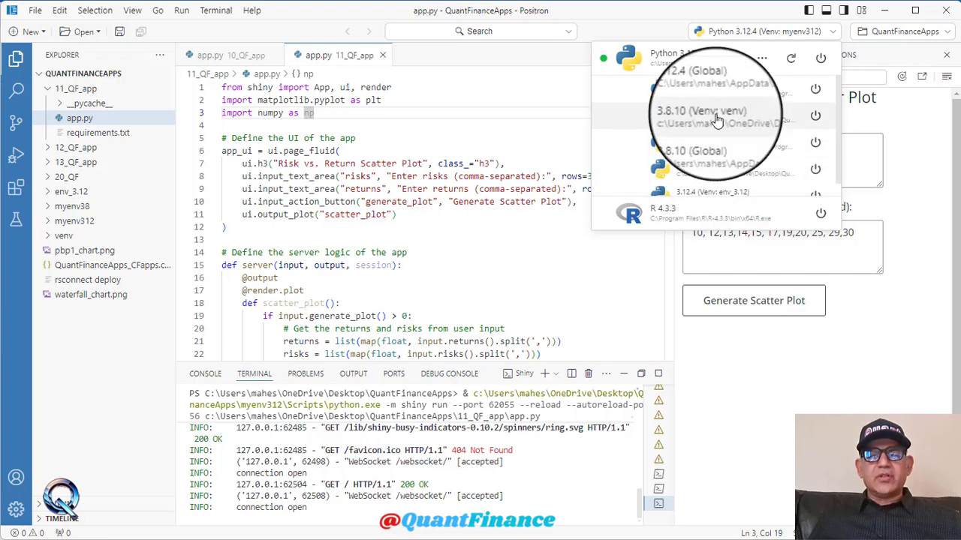
scroll(down, 3)
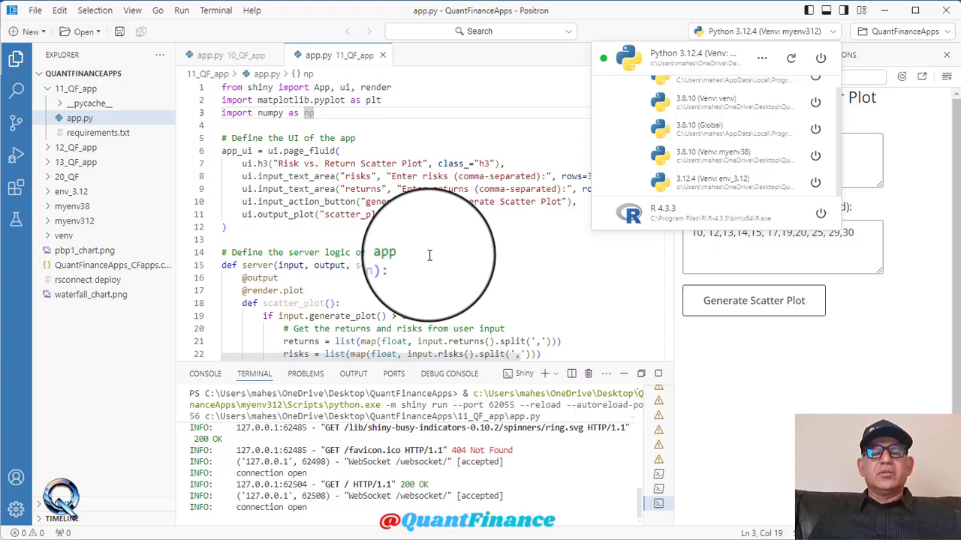
mouse_move(533, 459)
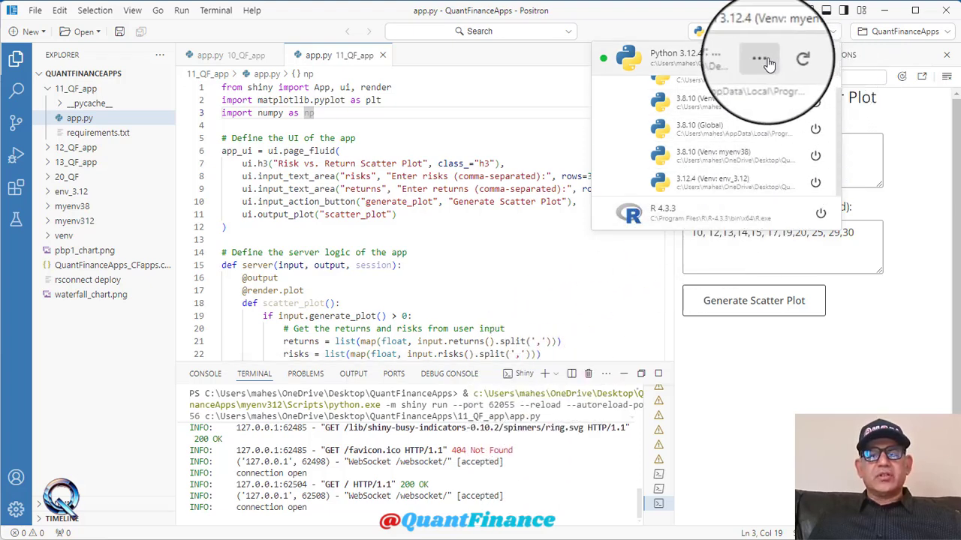
mouse_move(717, 157)
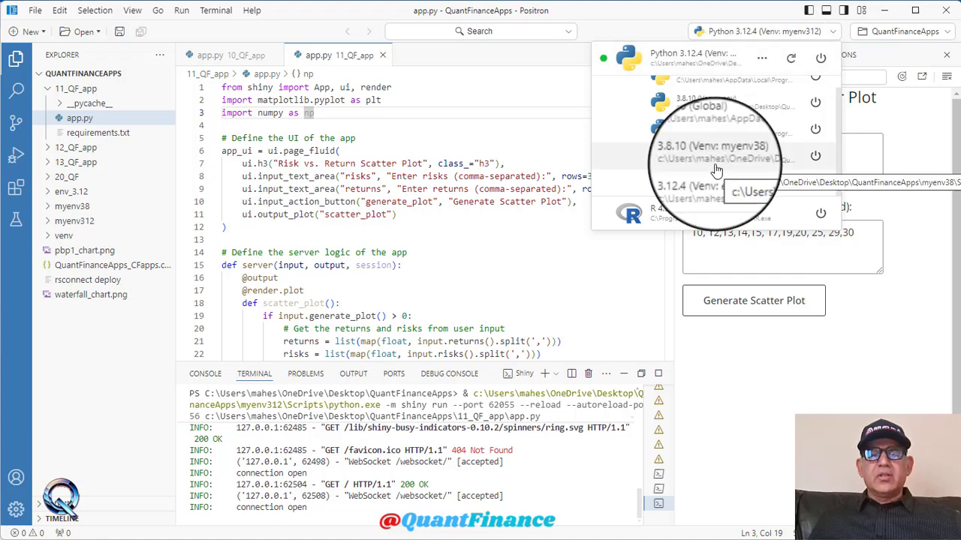